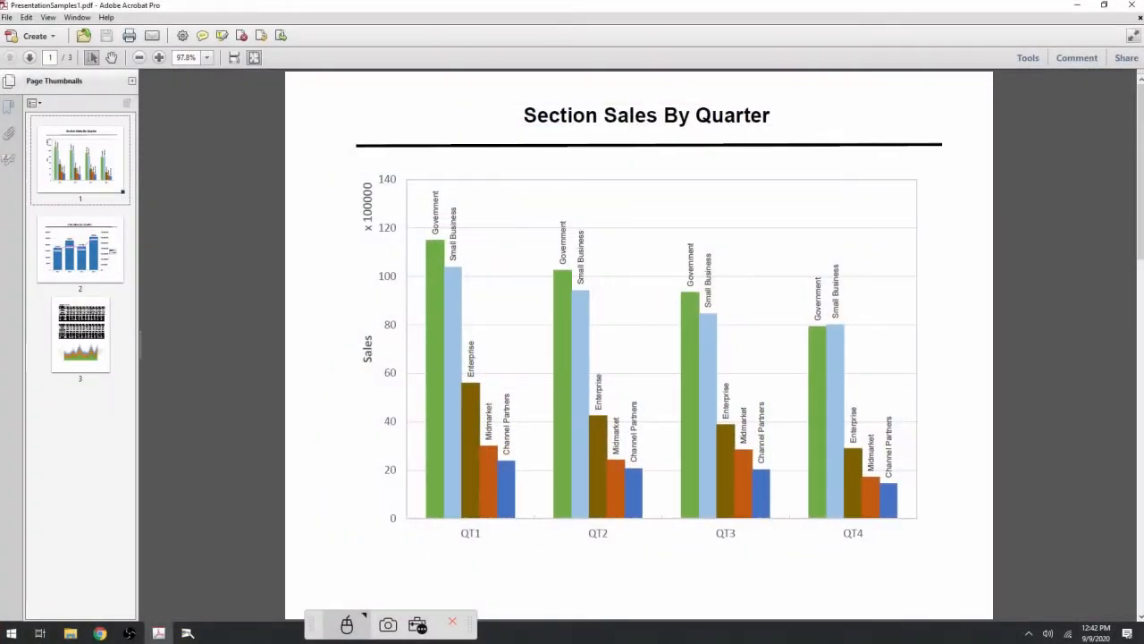
mouse_move(53, 81)
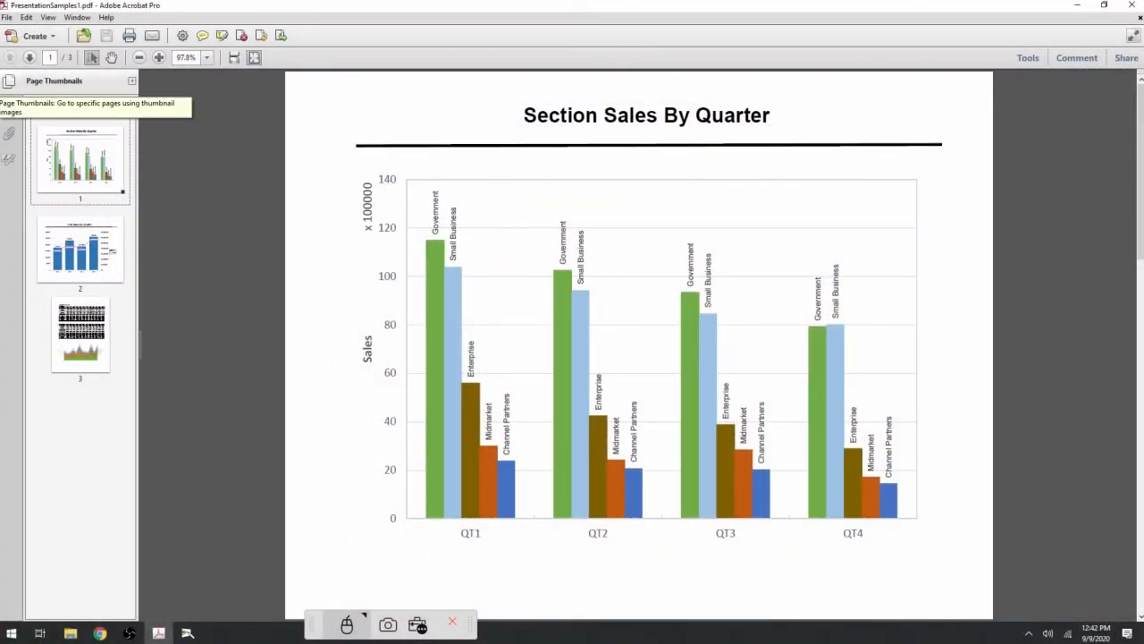
- Jump to page 2 with the yearly units-sold tables via its thumbnail
right_click(79, 248)
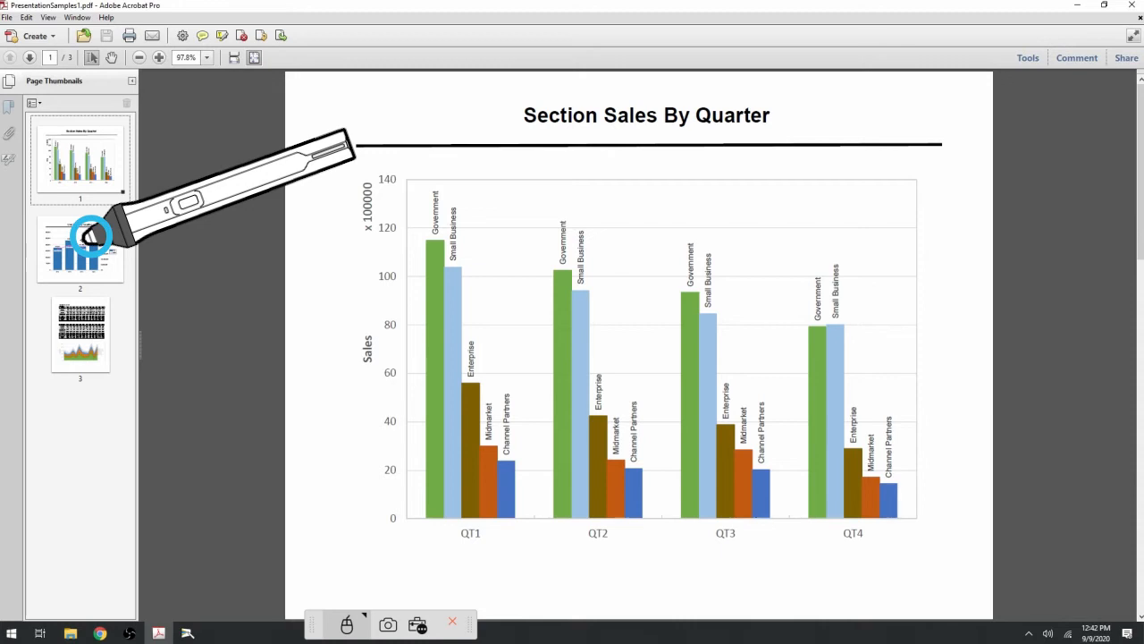
right_click(81, 250)
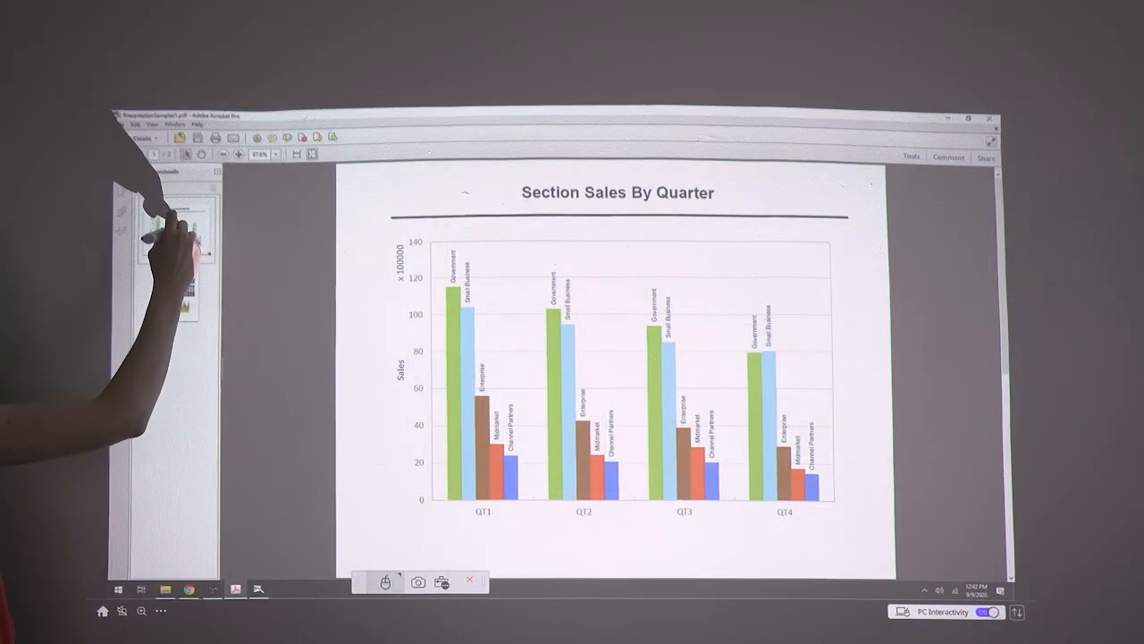
mouse_move(175, 259)
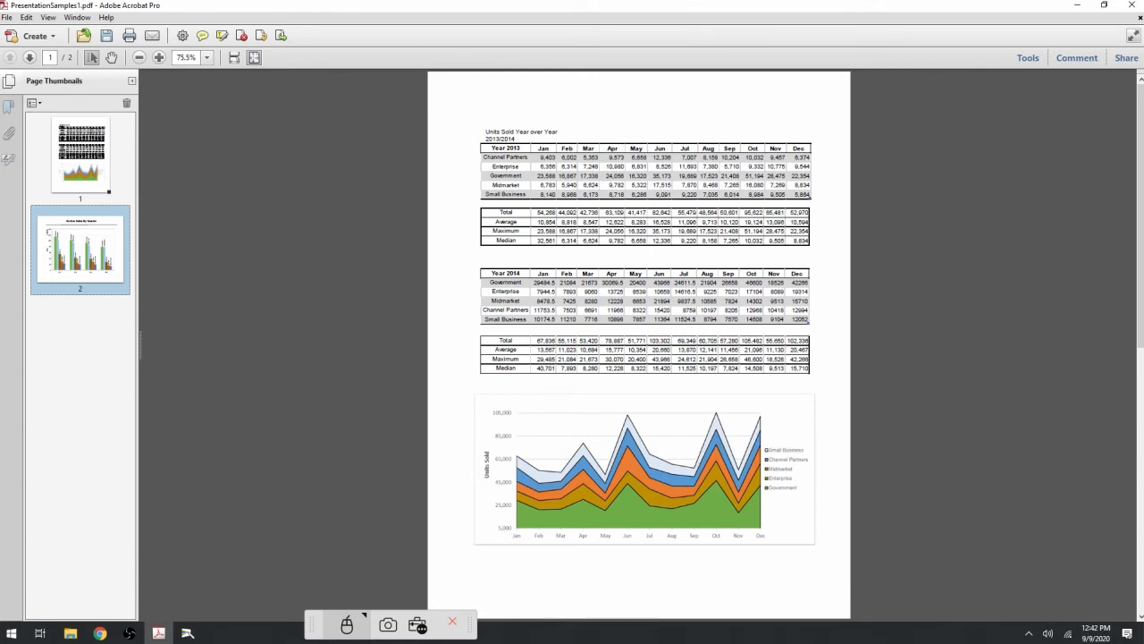
- Show the File/Tool panel with camera, shade, spotlight and export options
click(418, 622)
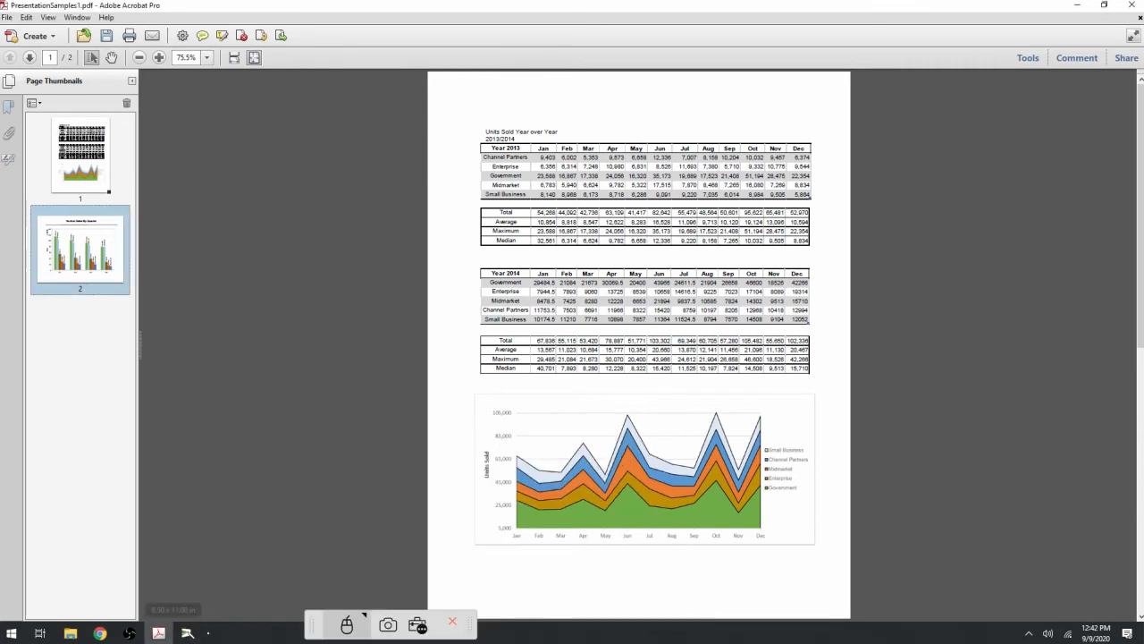
click(128, 36)
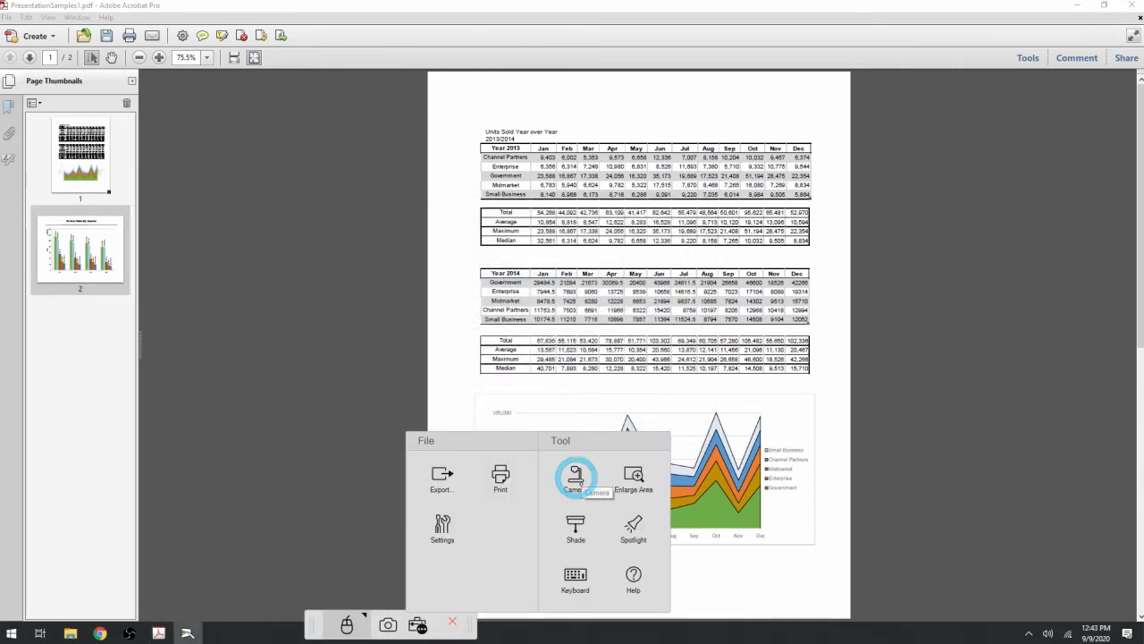
- View the Camera window's no-document-camera message, then close it
click(576, 474)
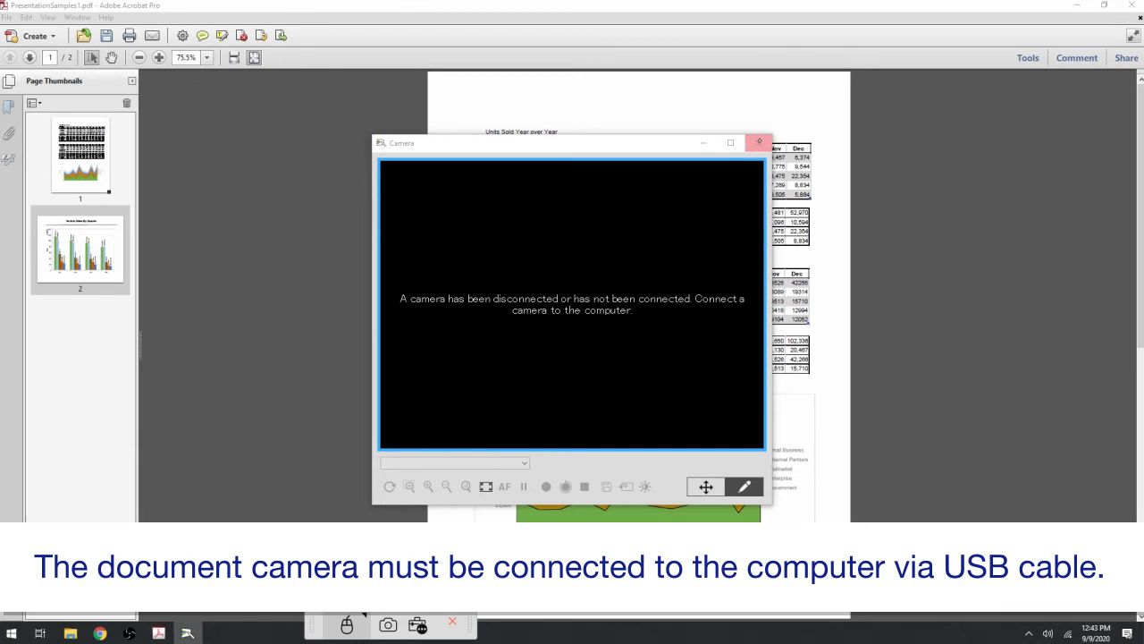
click(758, 143)
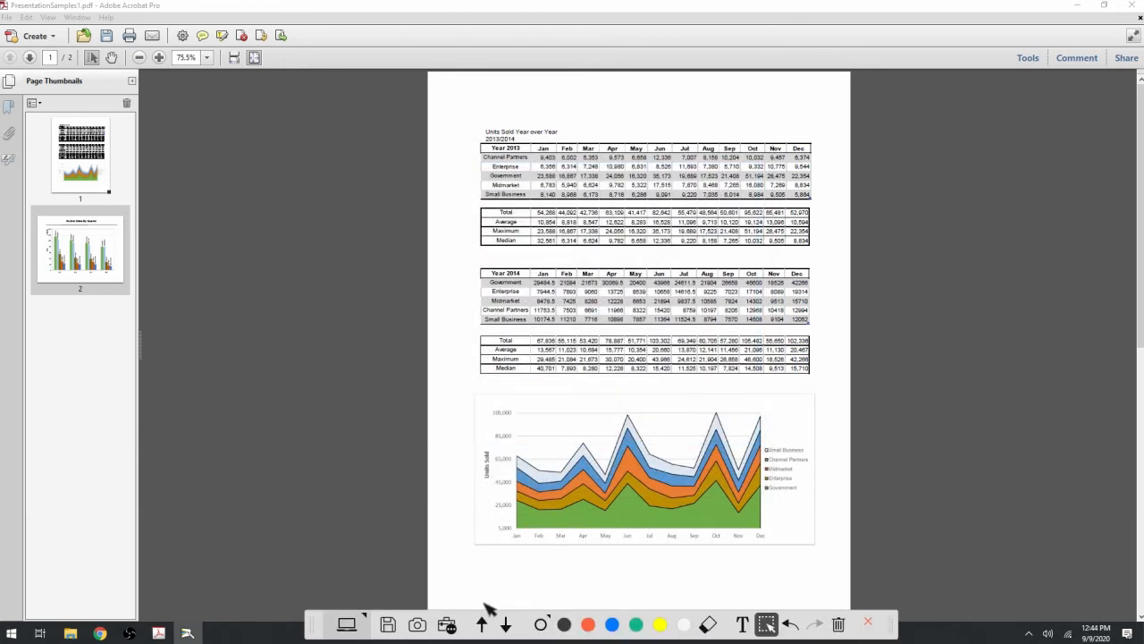